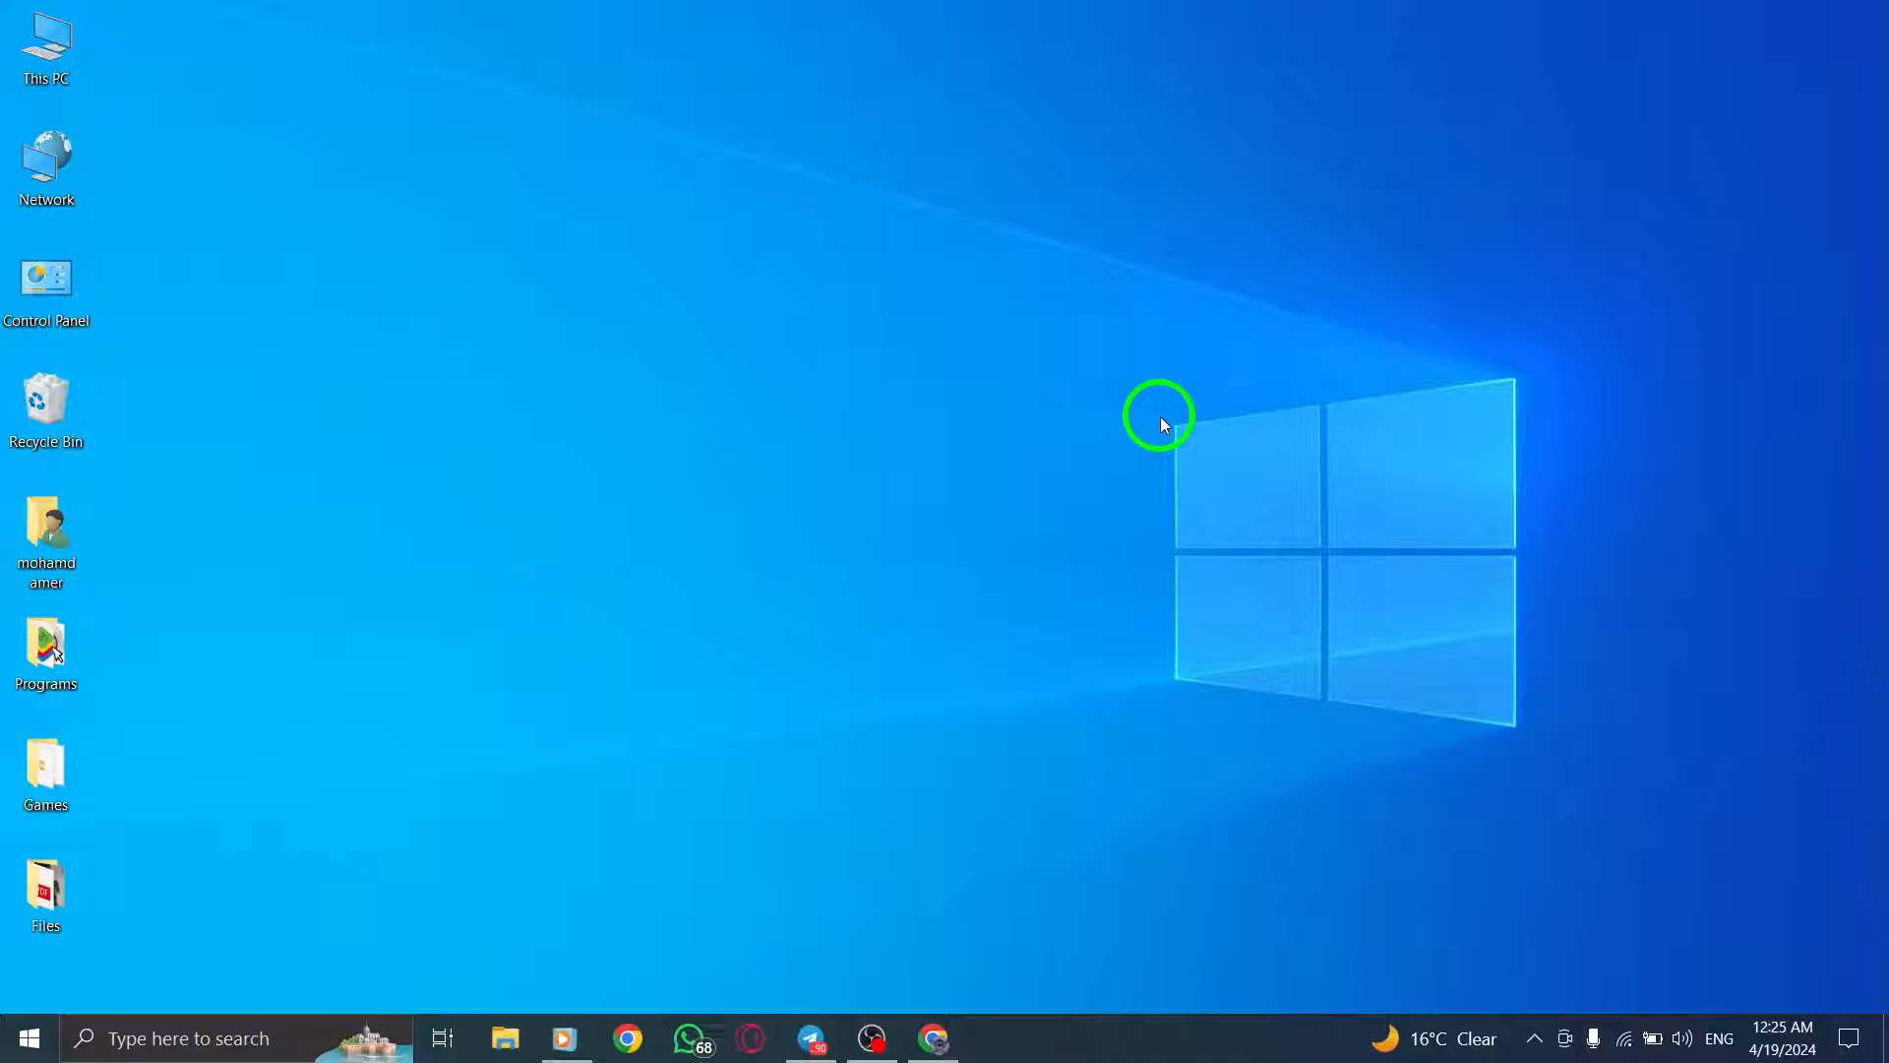
pyautogui.moveTo(934, 1036)
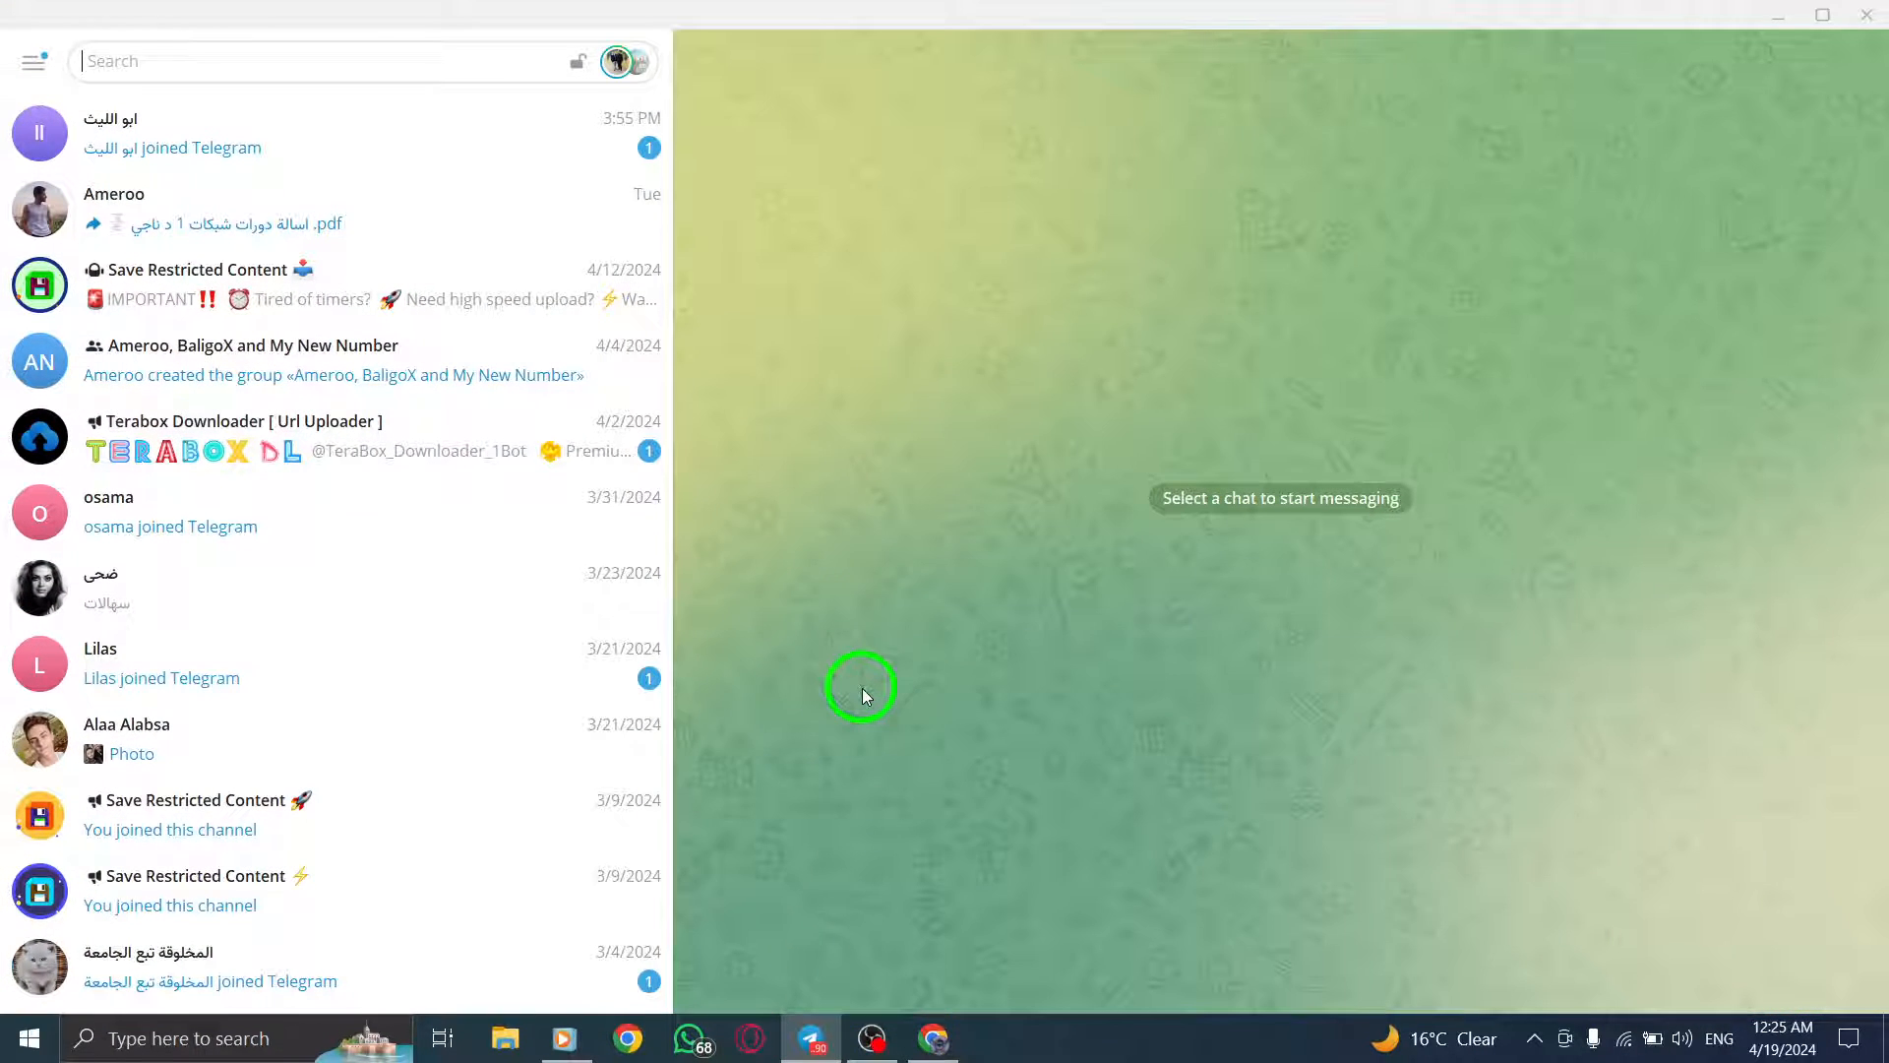
pyautogui.moveTo(160, 178)
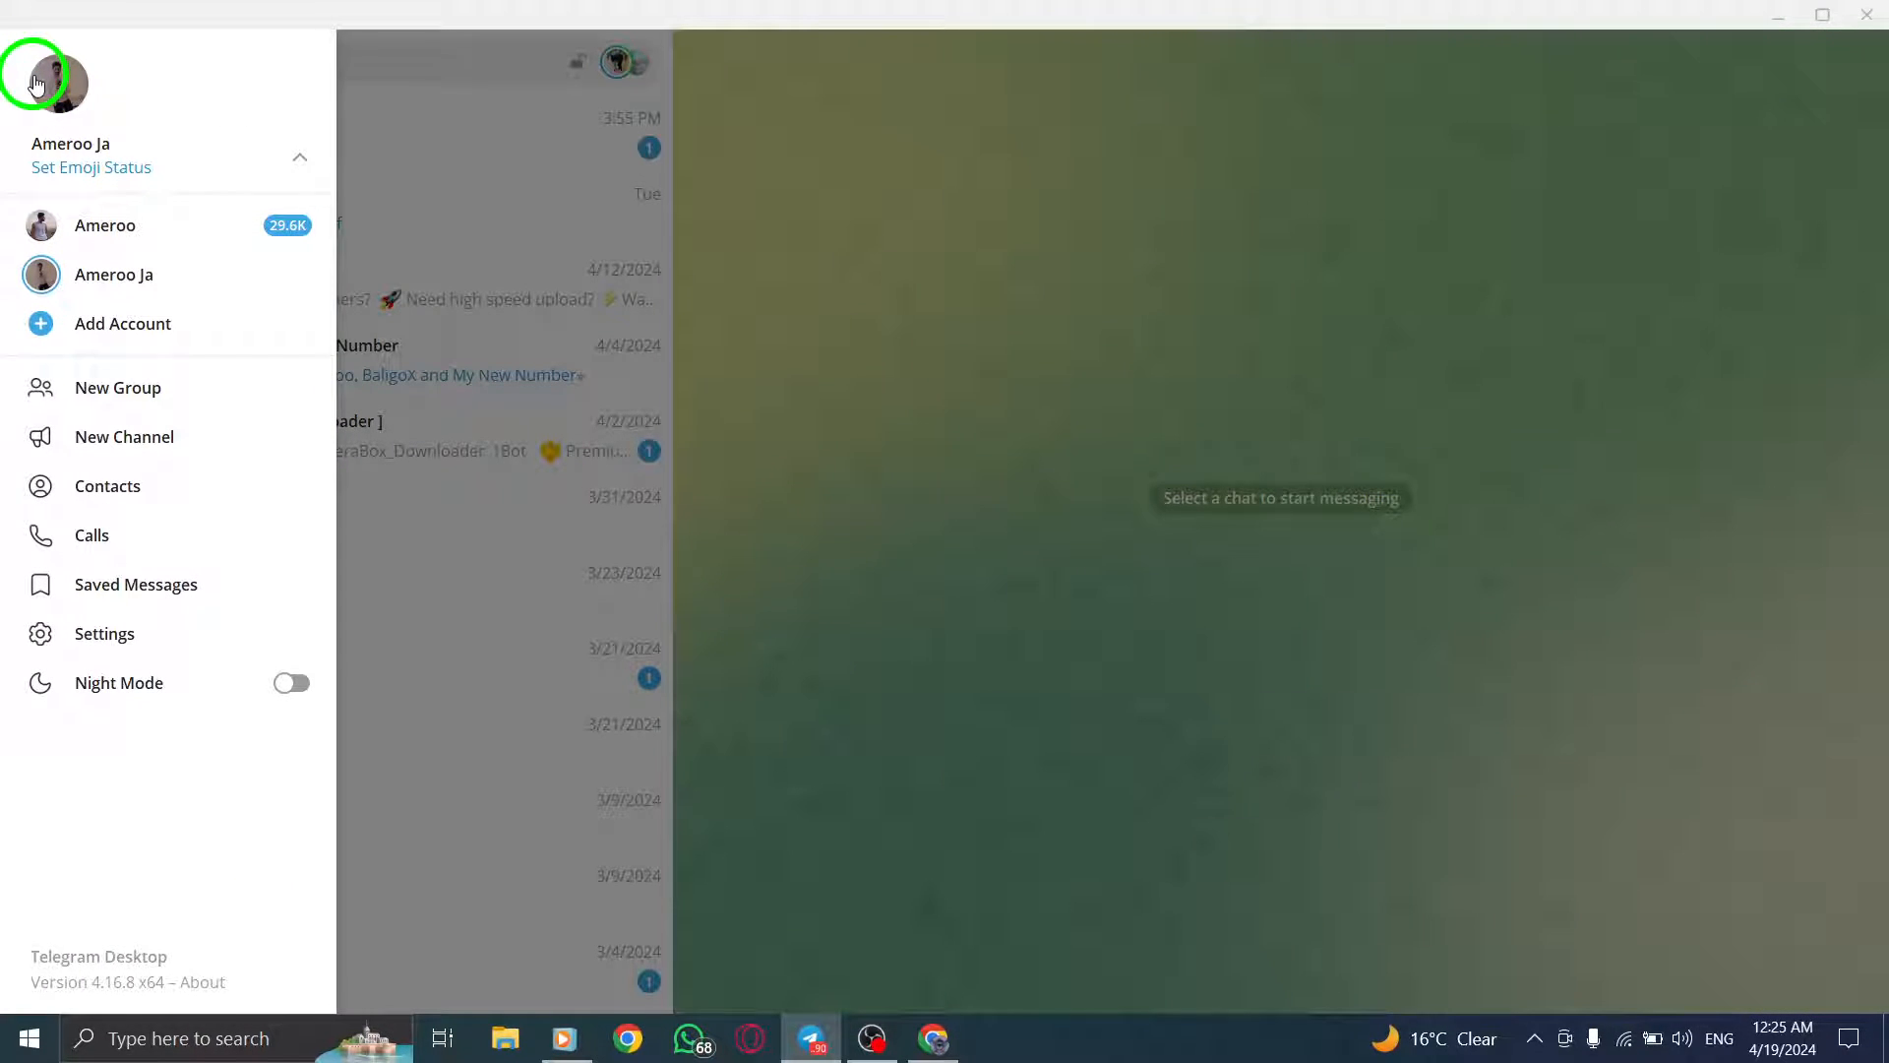
pyautogui.moveTo(224, 436)
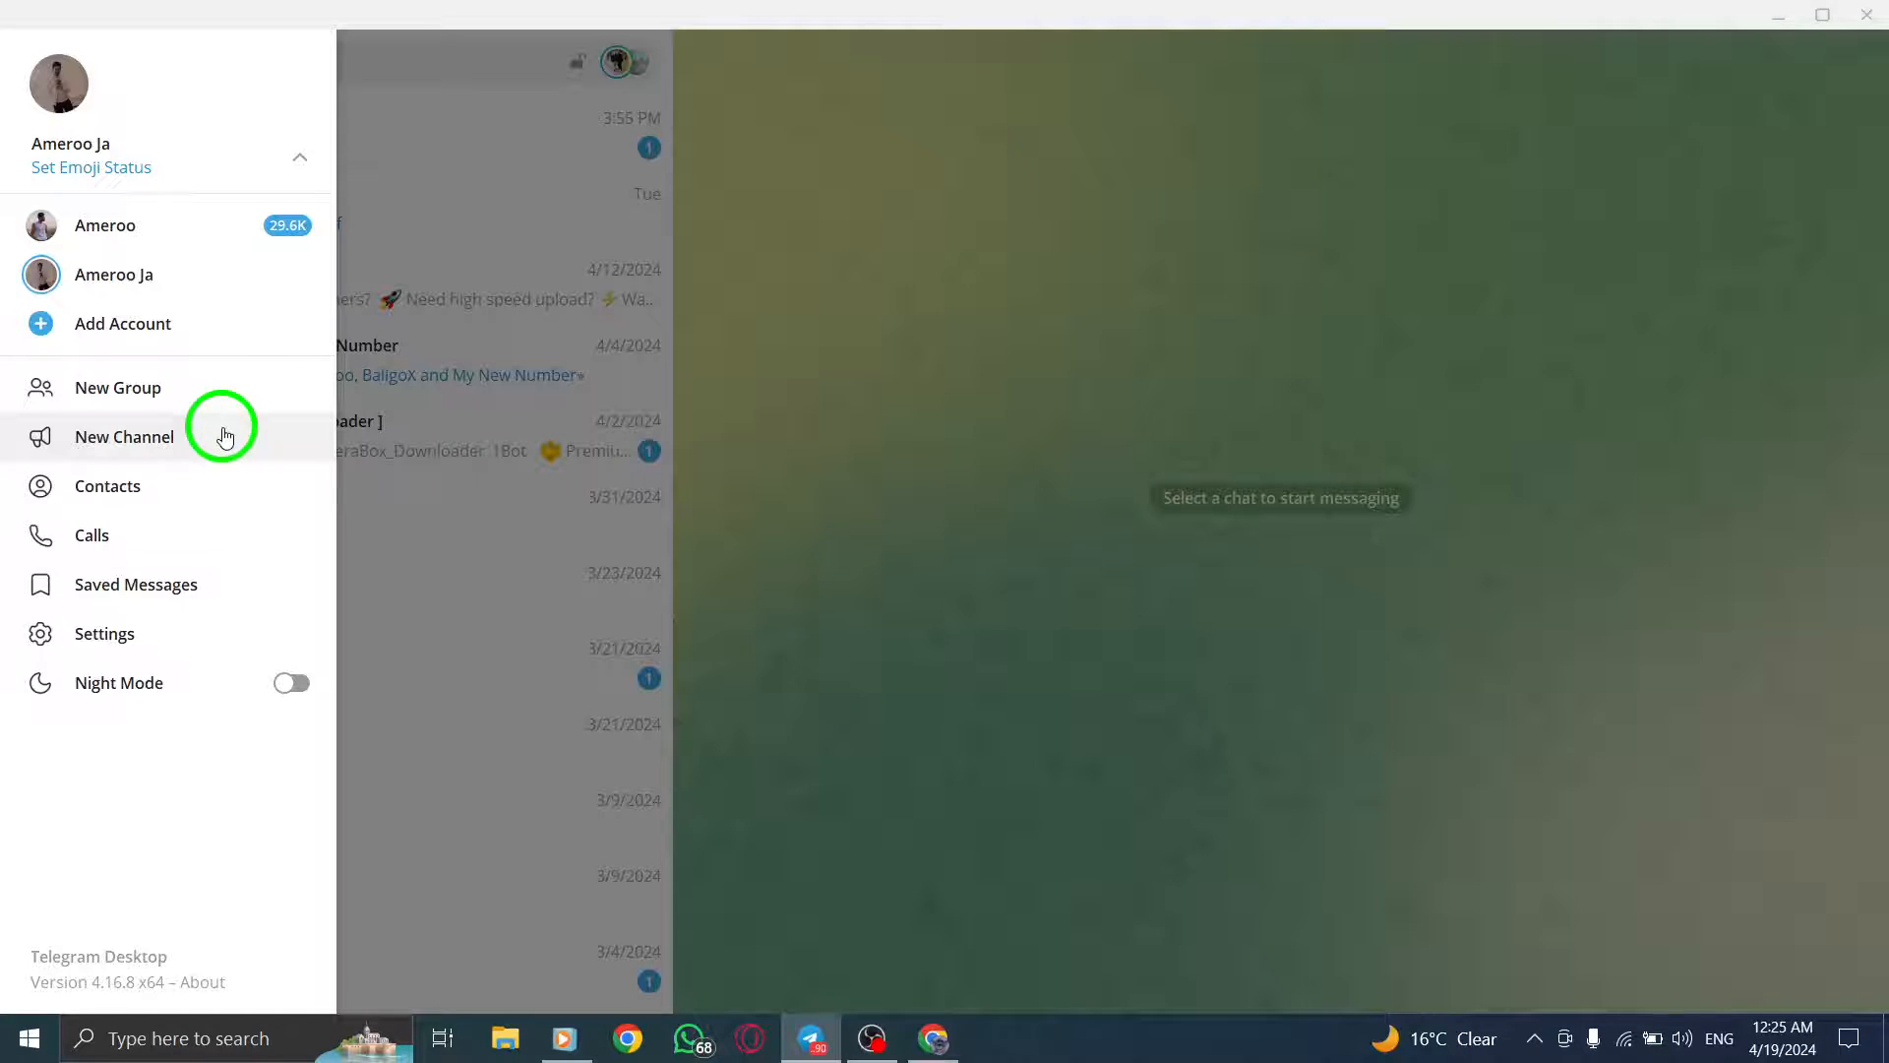
# Open Telegram Desktop's Settings window from the main menu.
pyautogui.click(106, 633)
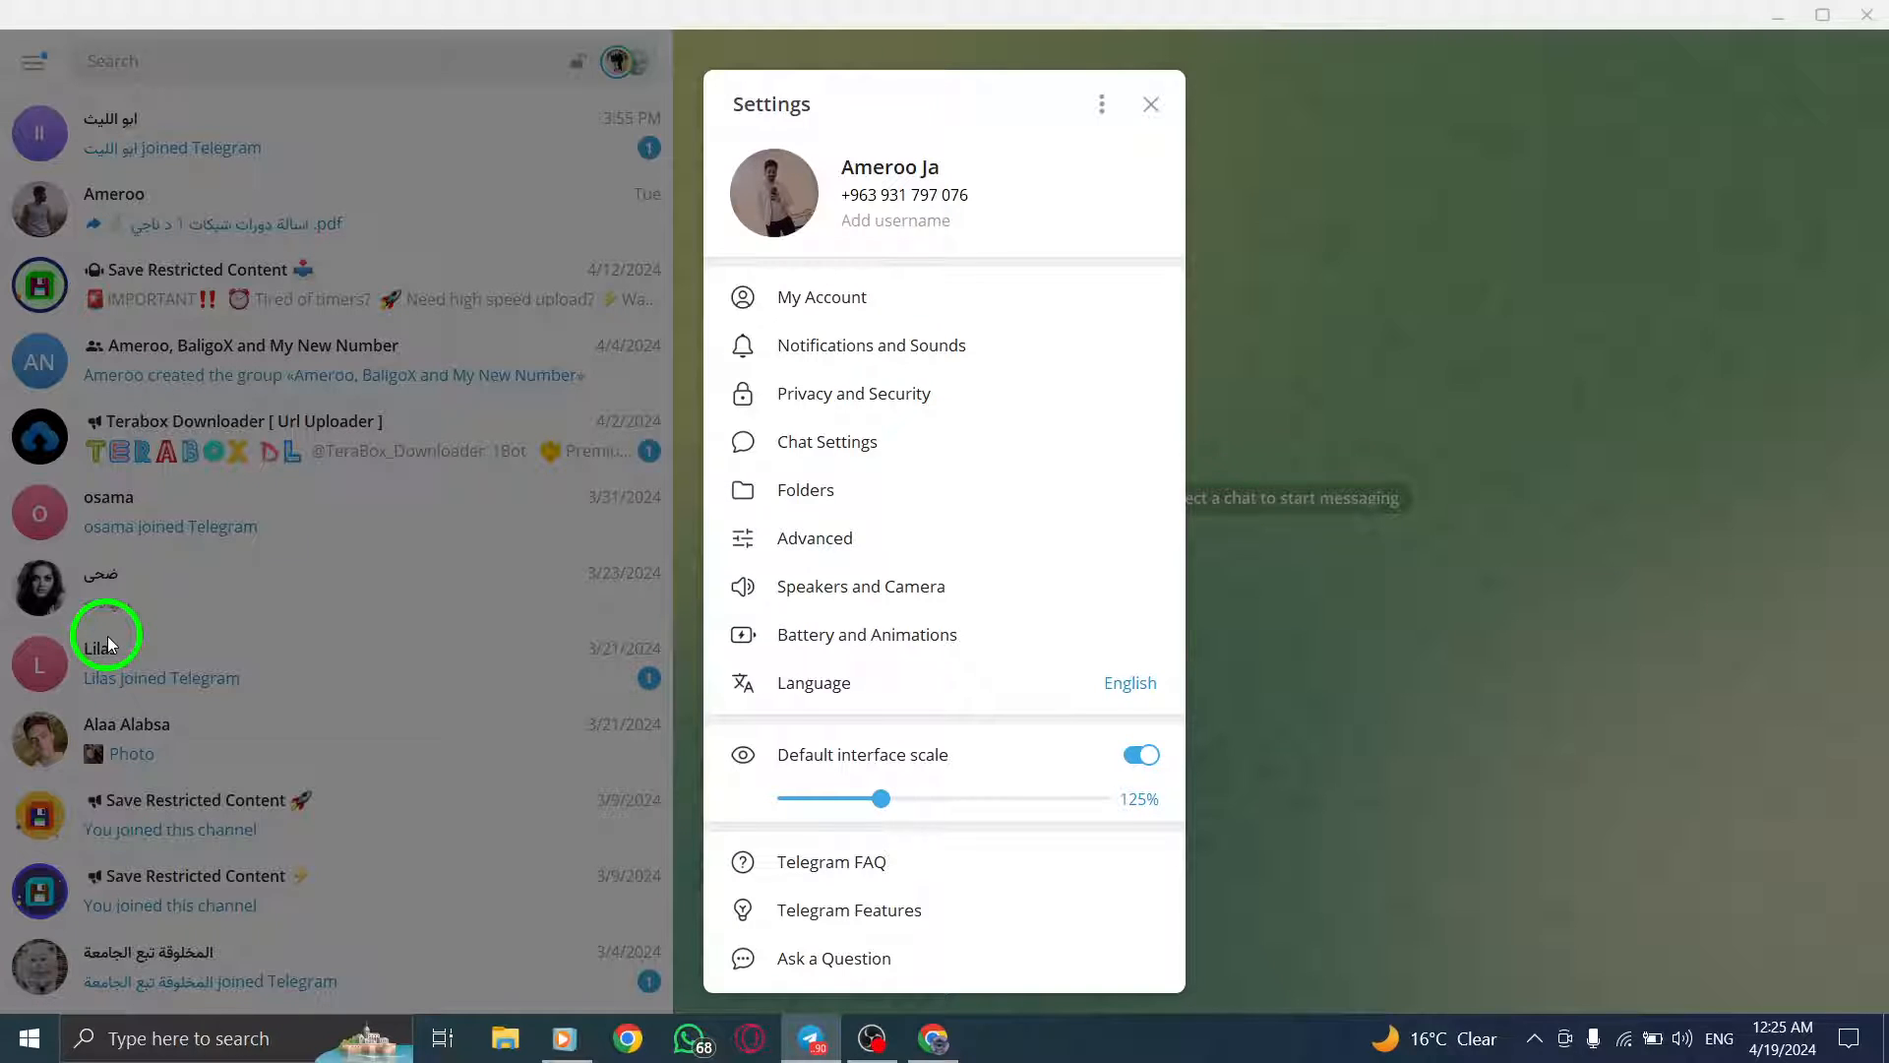
pyautogui.moveTo(657, 567)
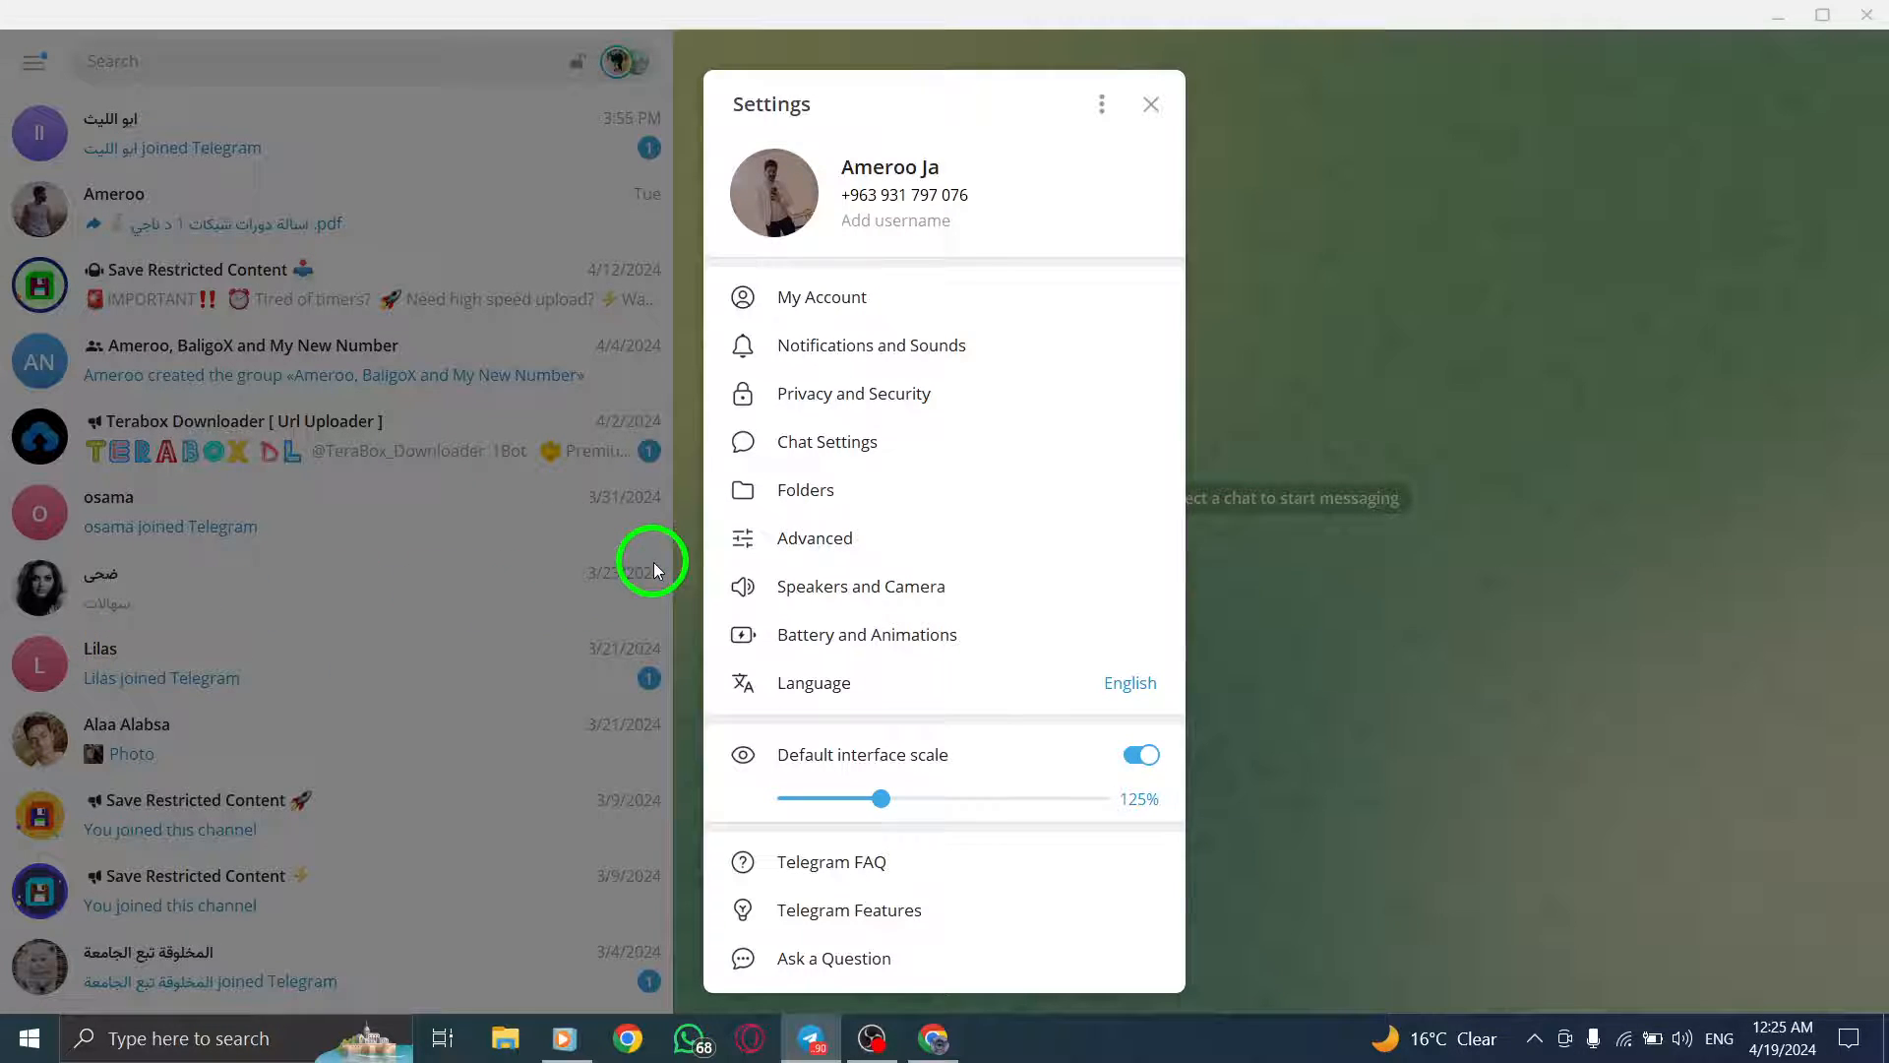
# Go to Advanced settings and scroll to the Version and updates section.
pyautogui.click(815, 537)
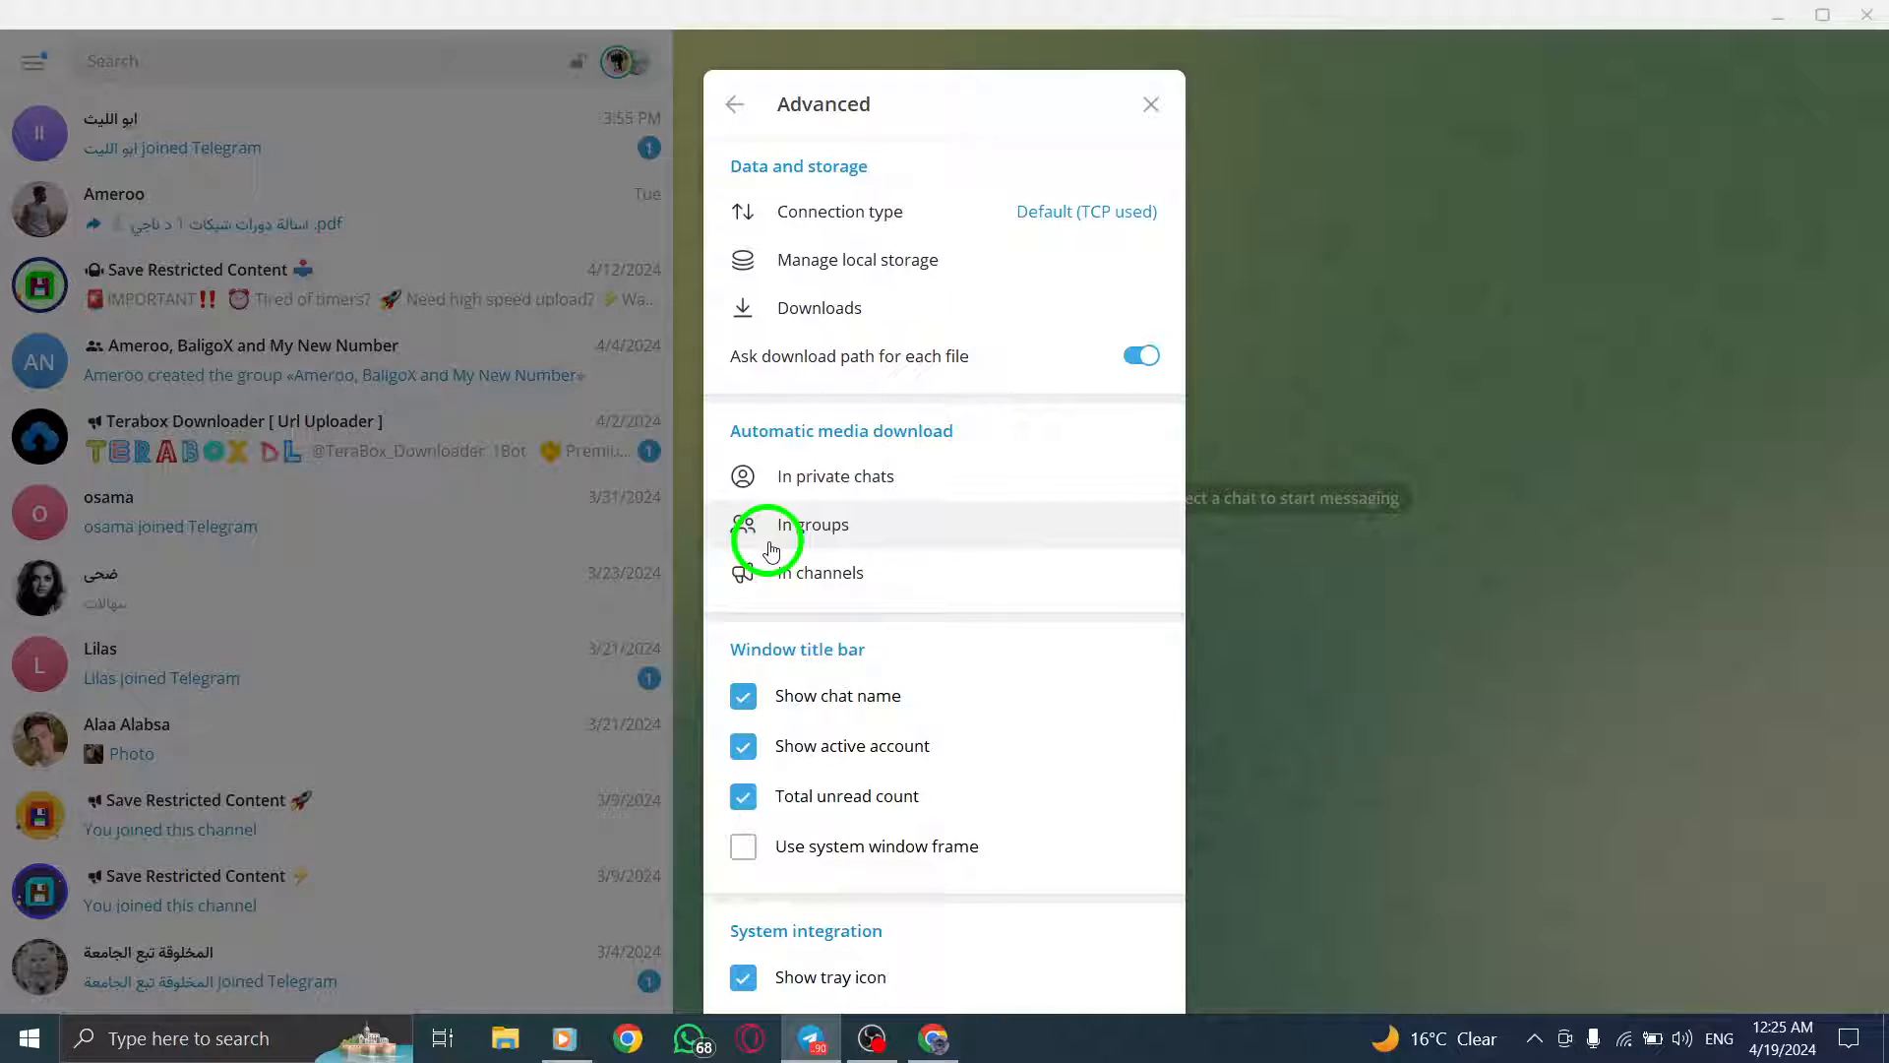
pyautogui.scroll(-3)
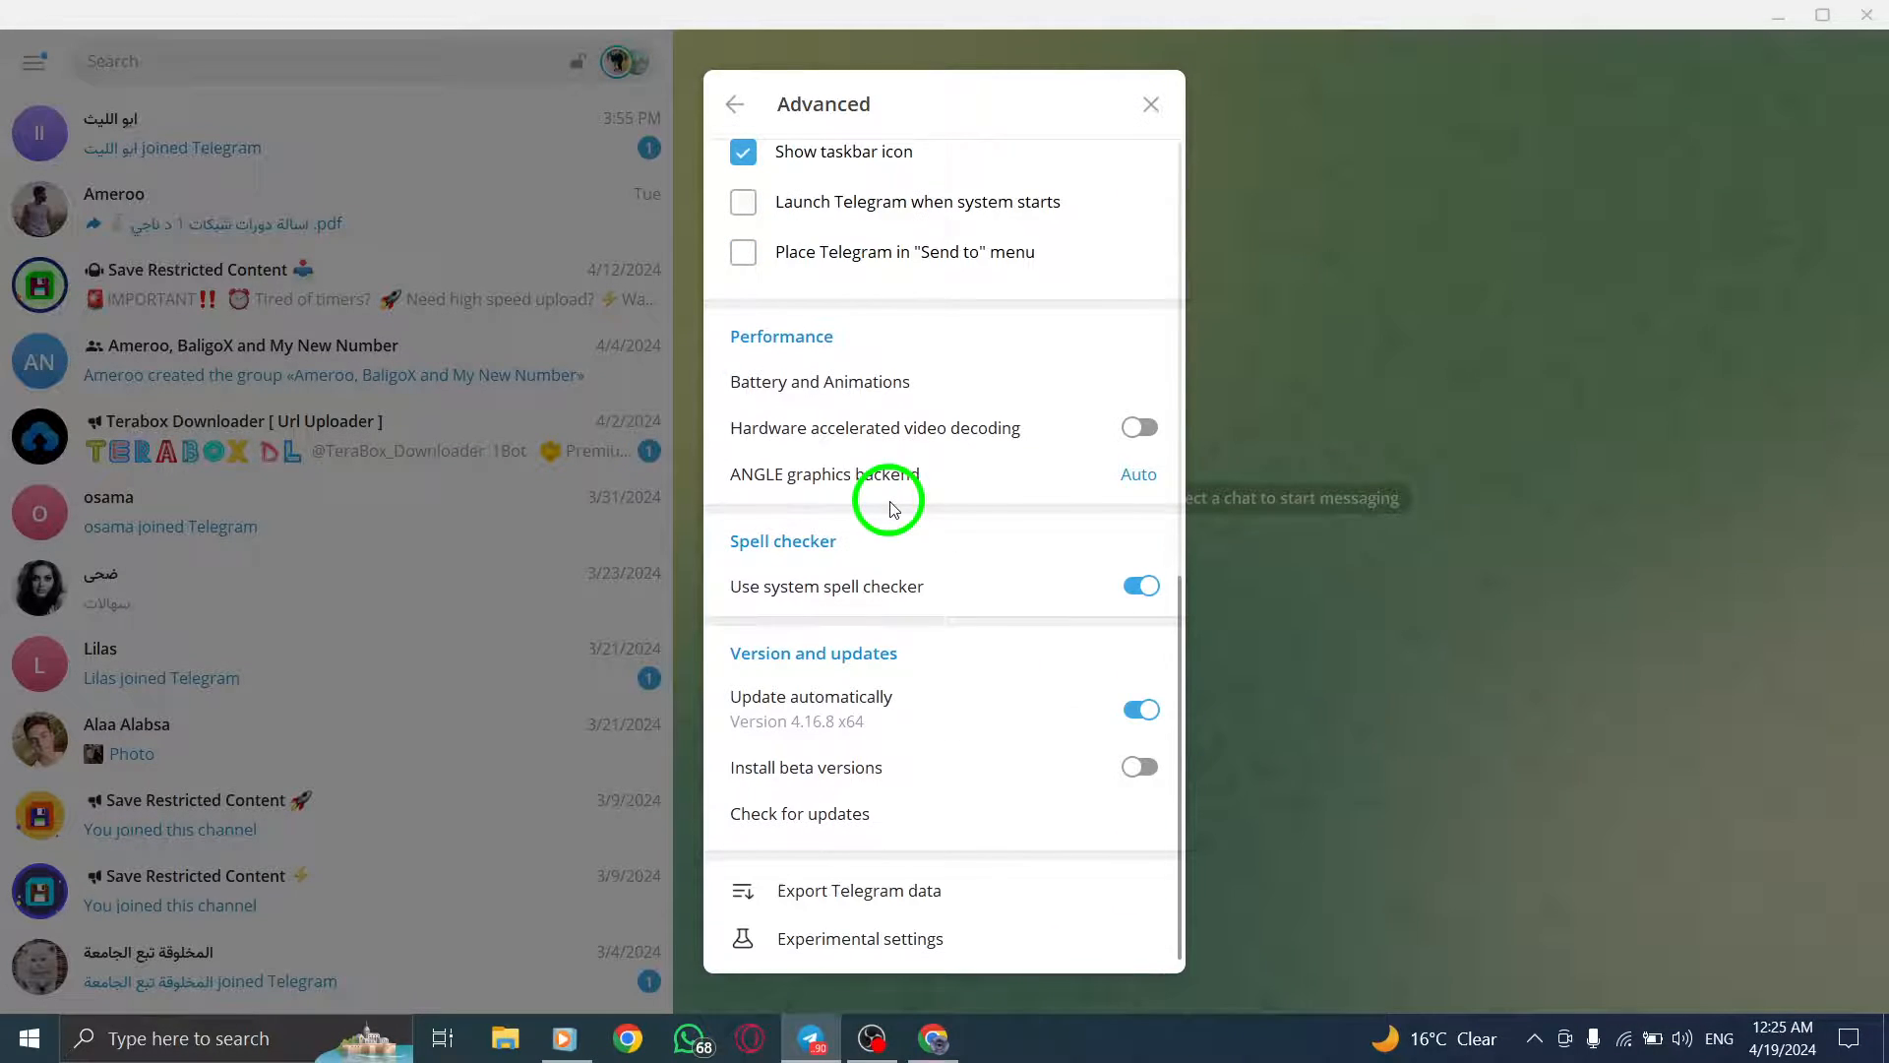
pyautogui.moveTo(758, 651)
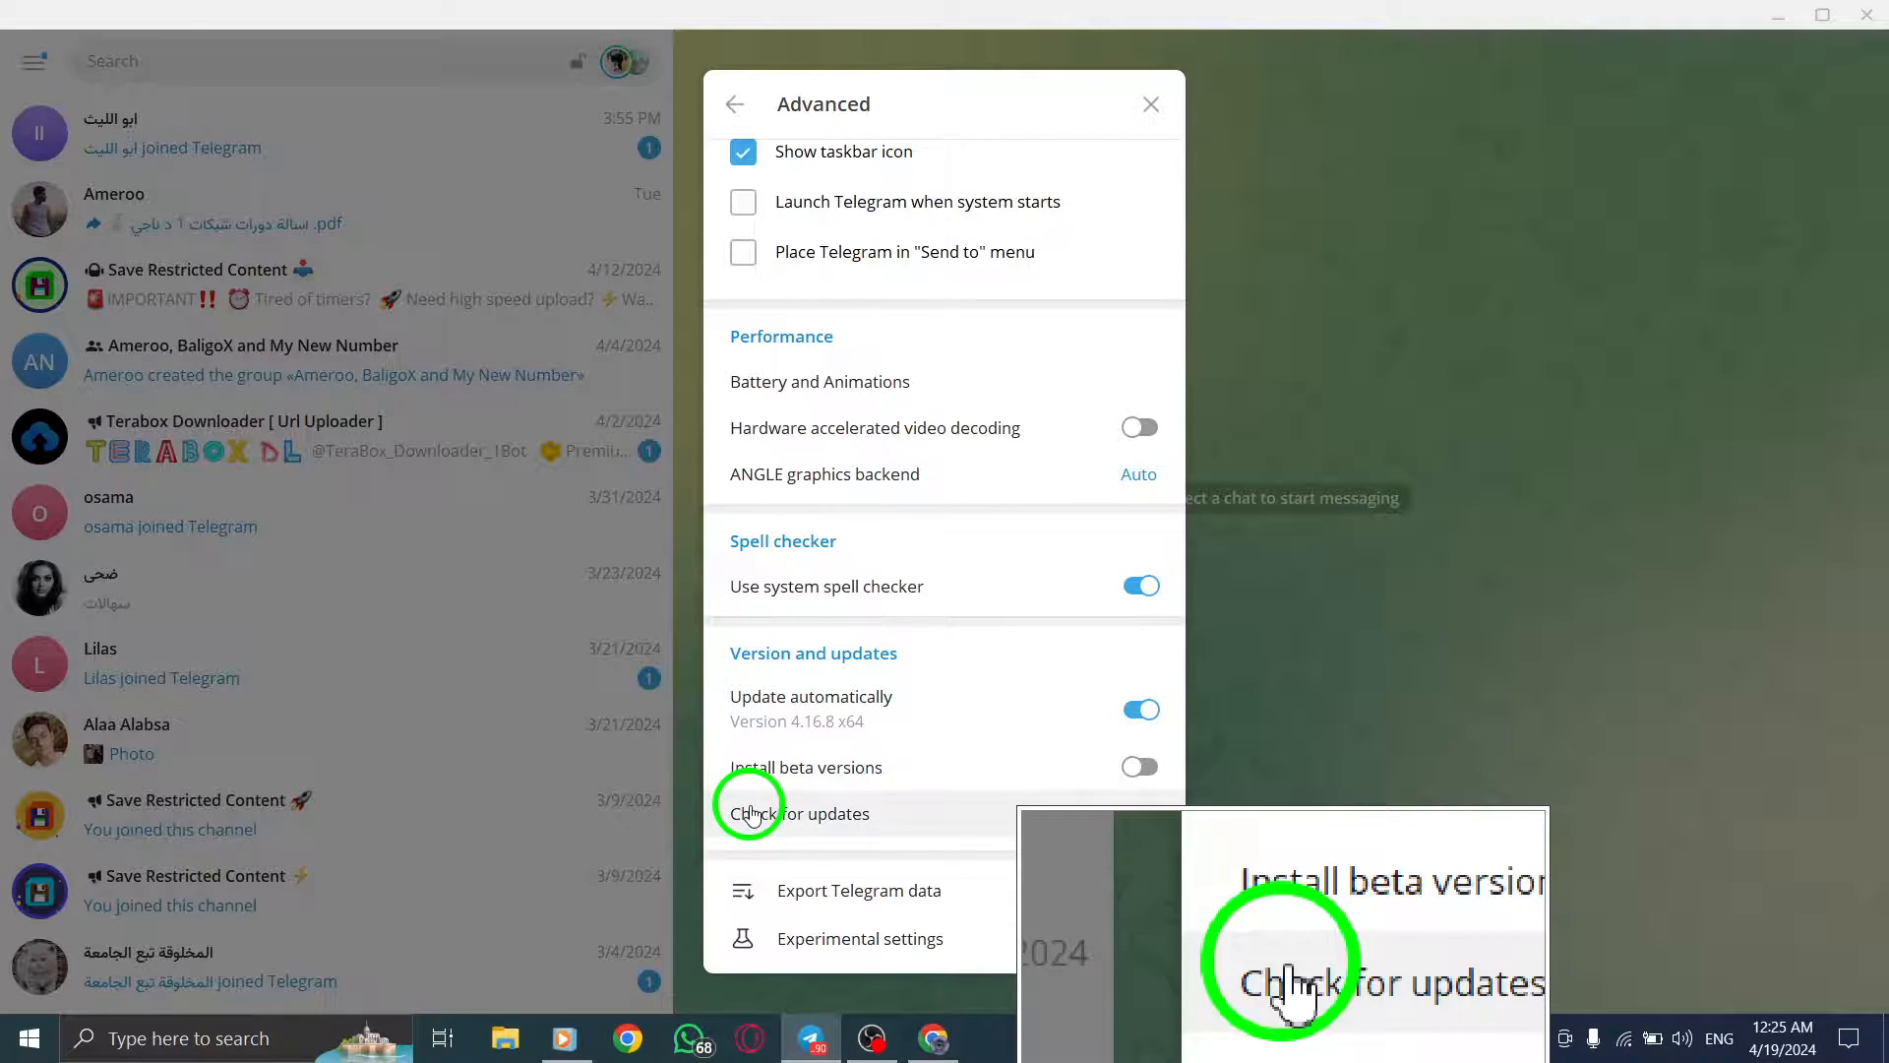
# Run Check for updates, confirm 'Latest version is installed', then dismiss the window.
pyautogui.click(795, 814)
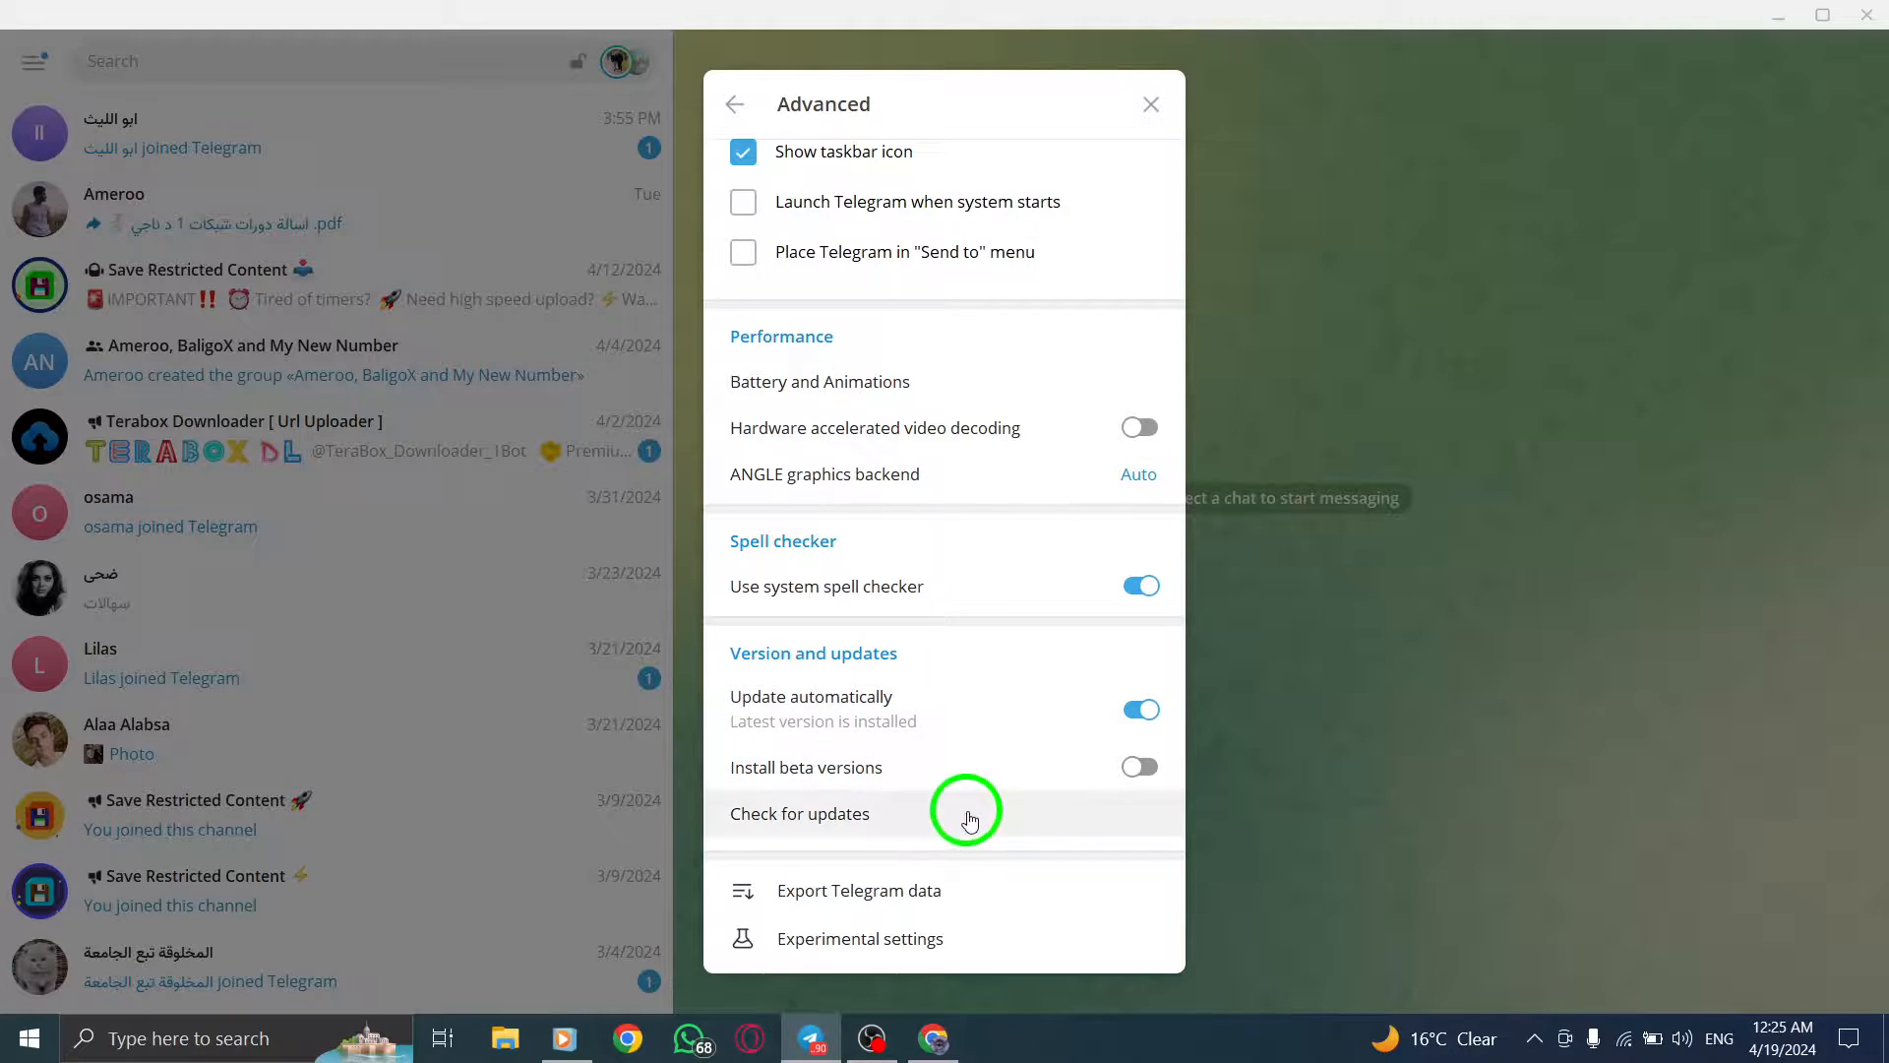
pyautogui.moveTo(1006, 741)
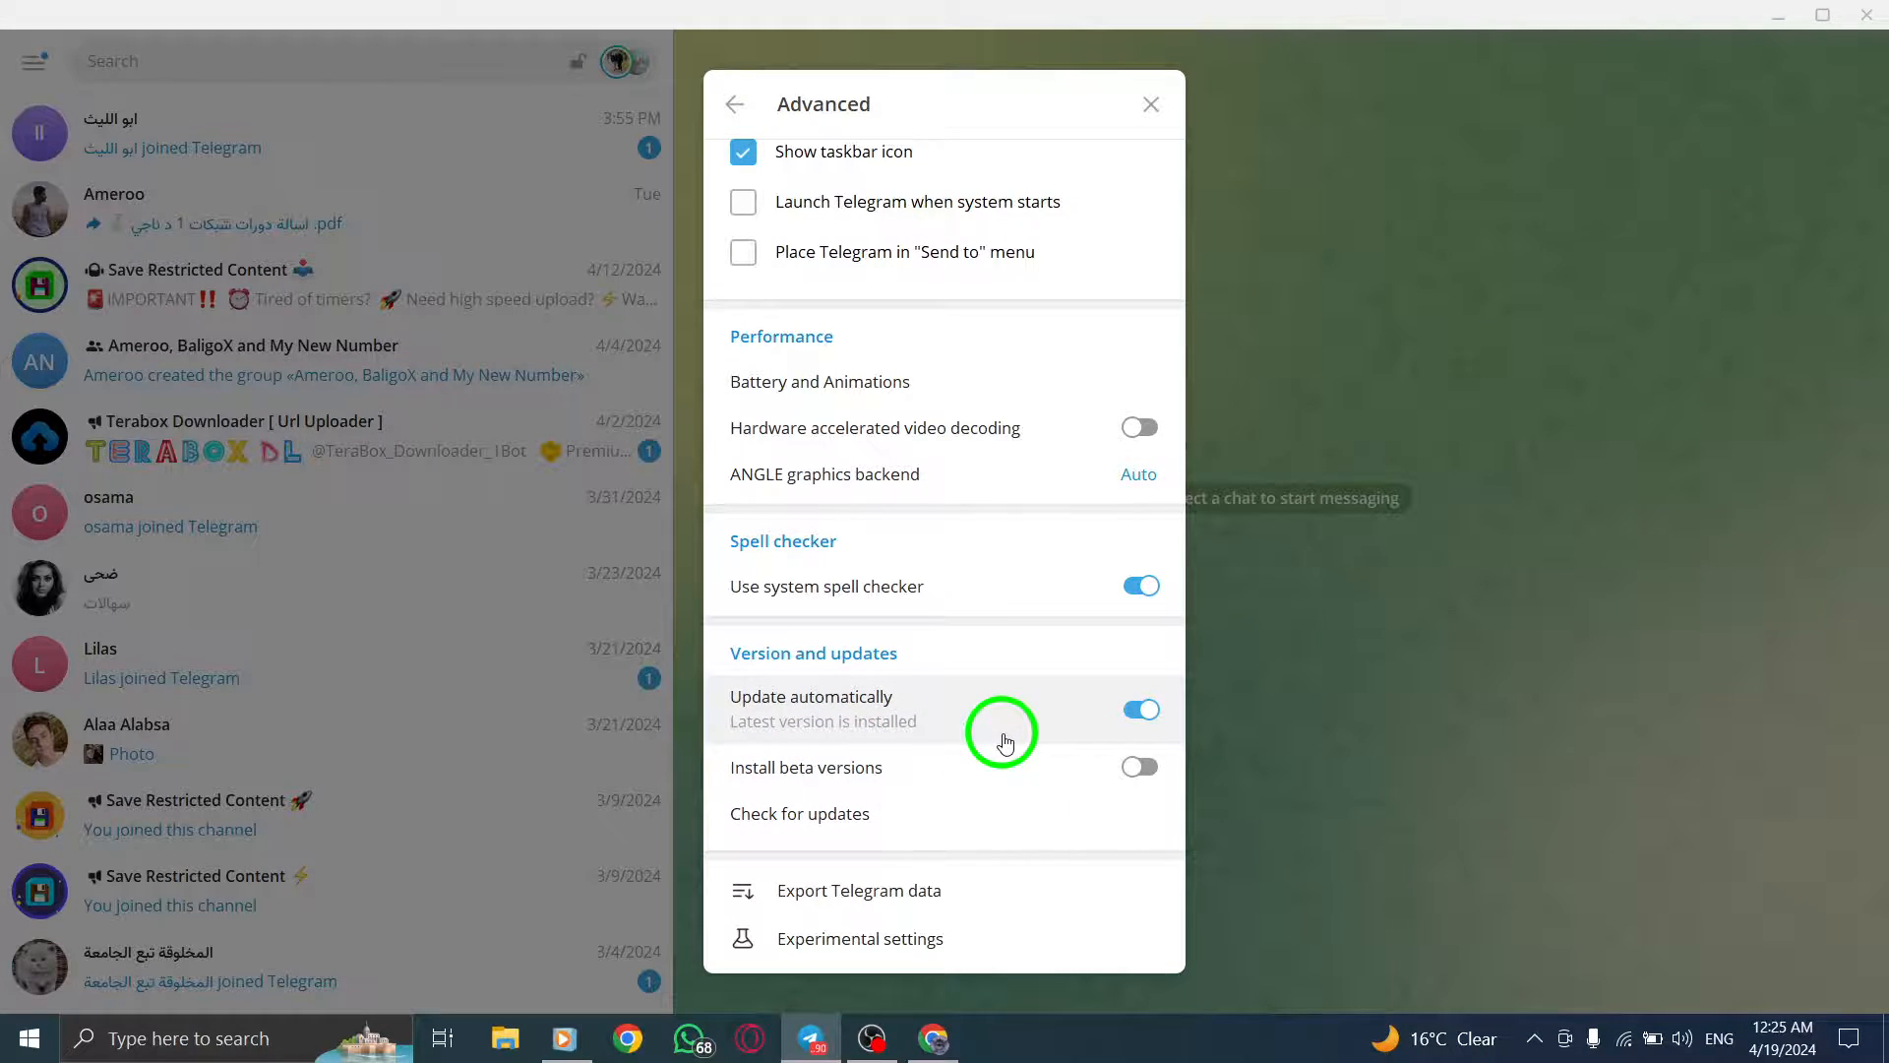
pyautogui.click(1150, 105)
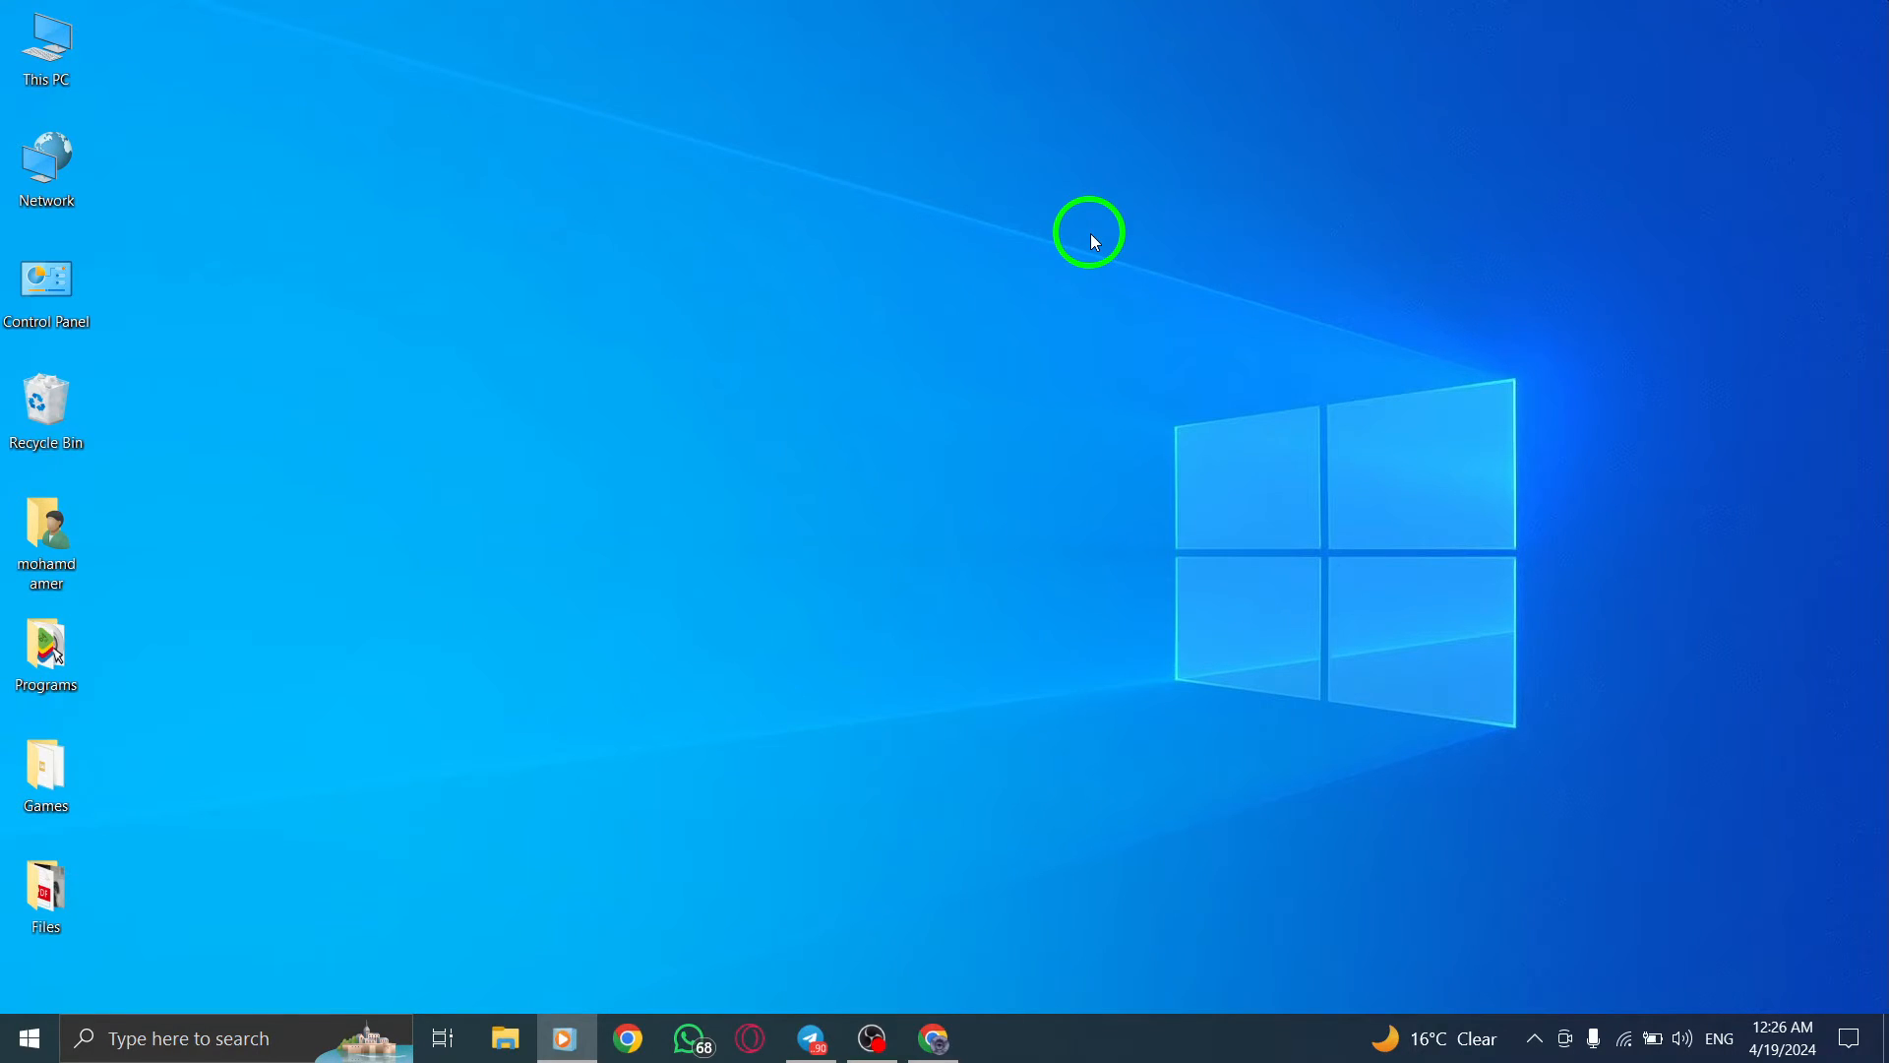
pyautogui.moveTo(1061, 301)
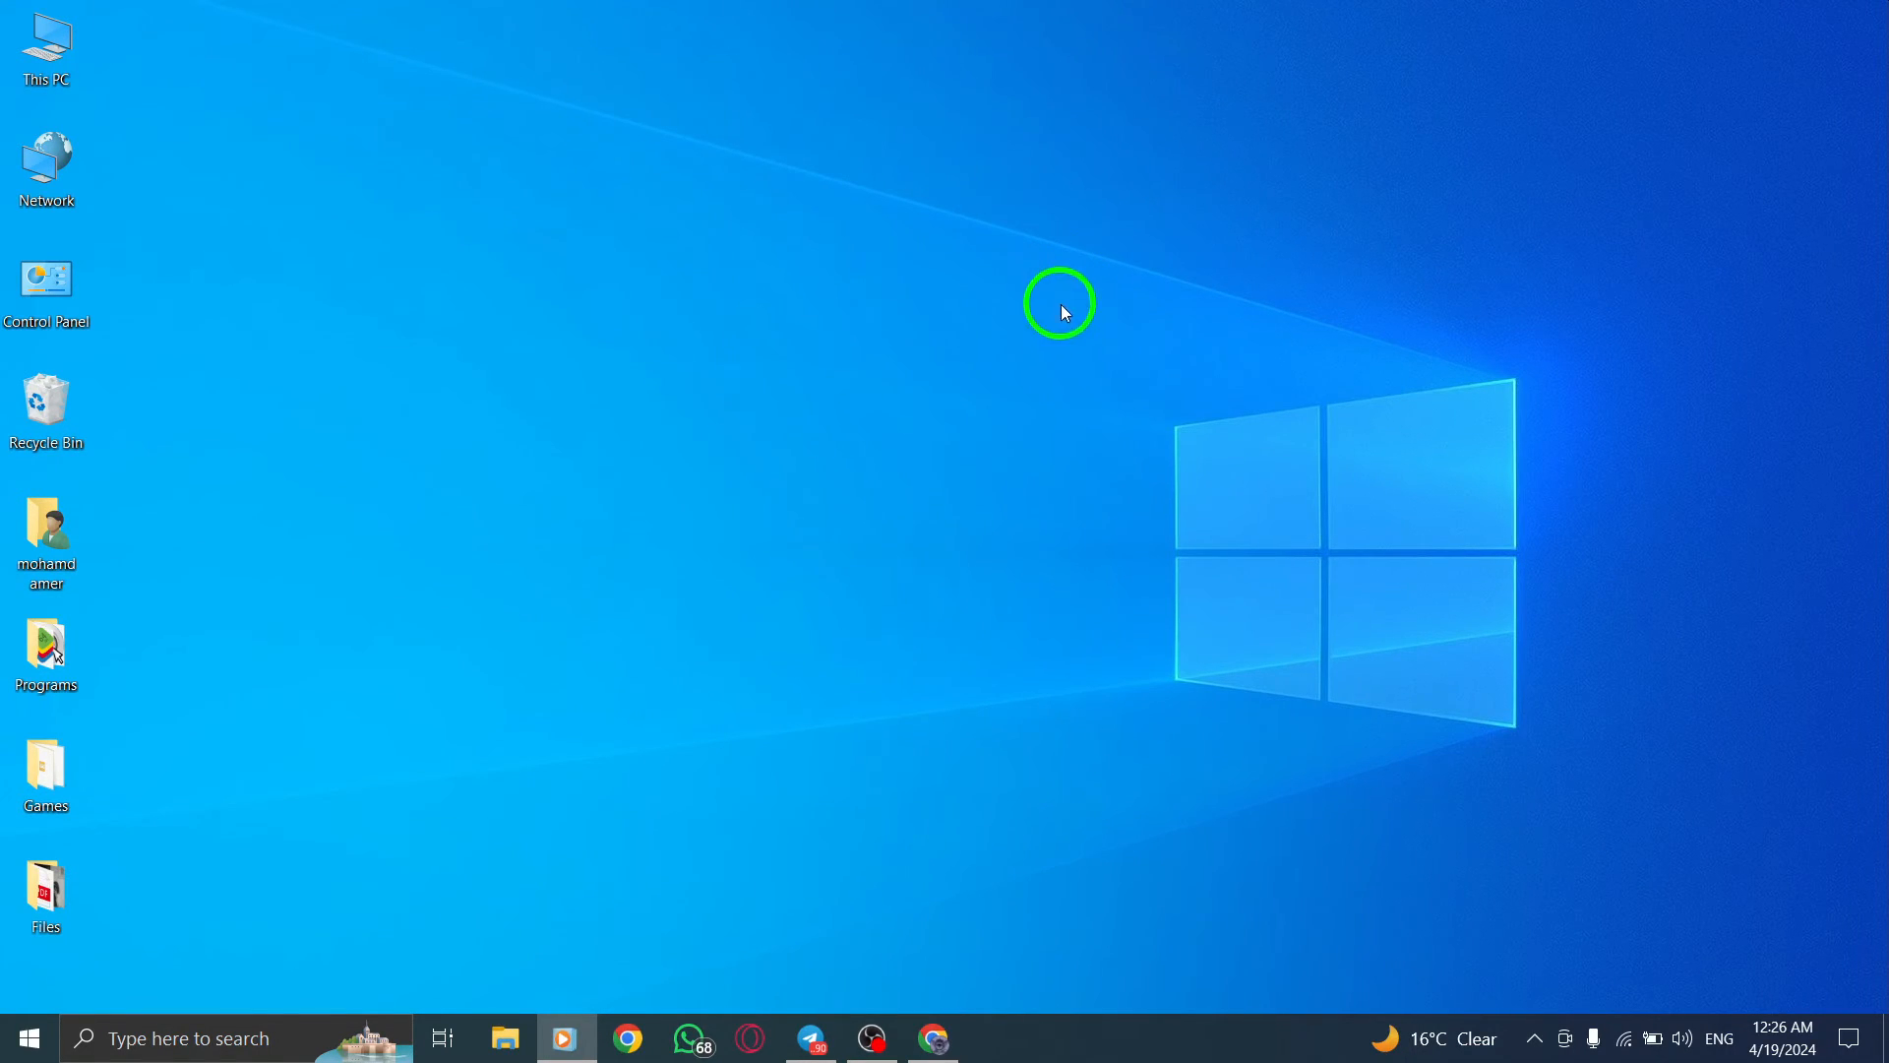